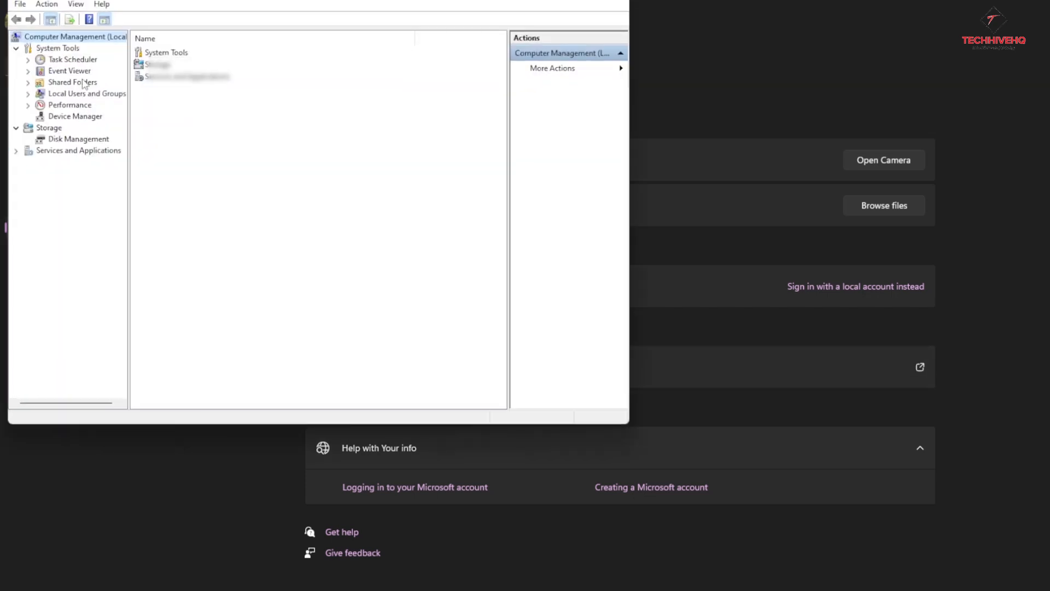
- List the local user accounts and bring up the context menu for your own account
left_click(68, 105)
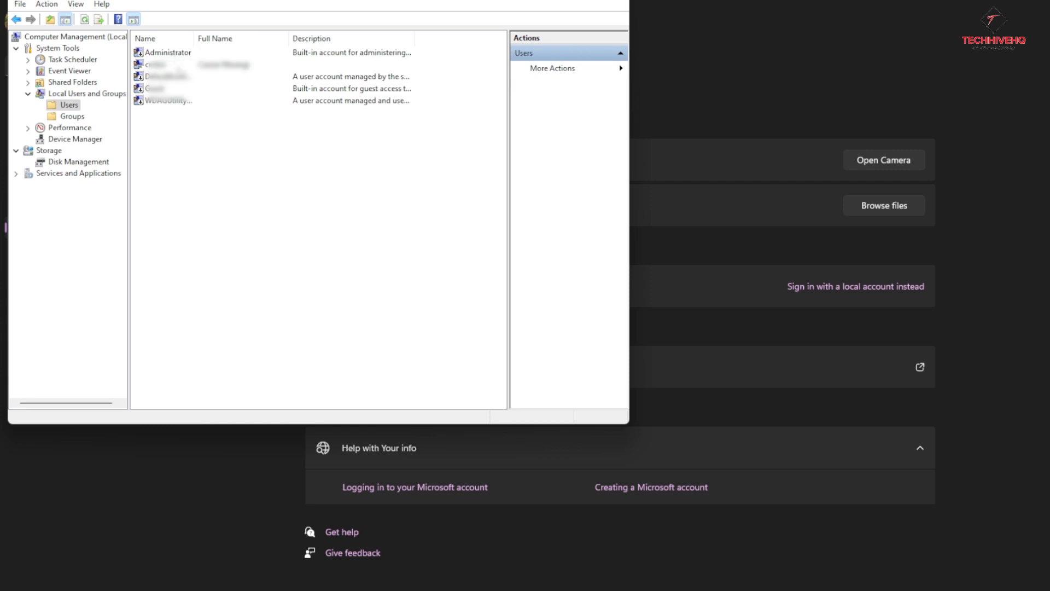
right_click(161, 64)
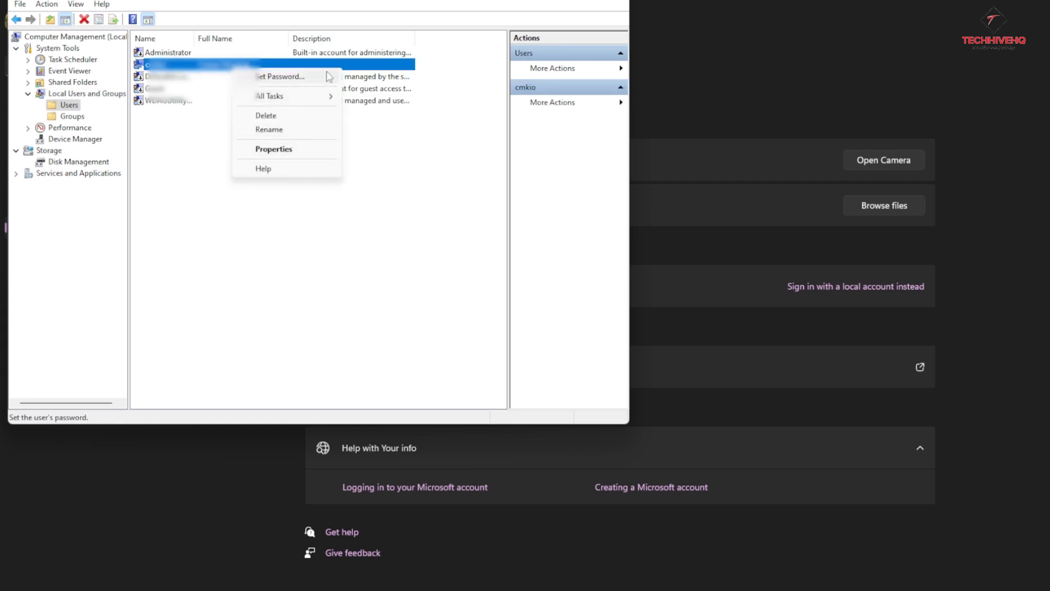
- Attempt Set Password, proceed past the warning, dismiss the online-provider error and cancel the change
left_click(281, 75)
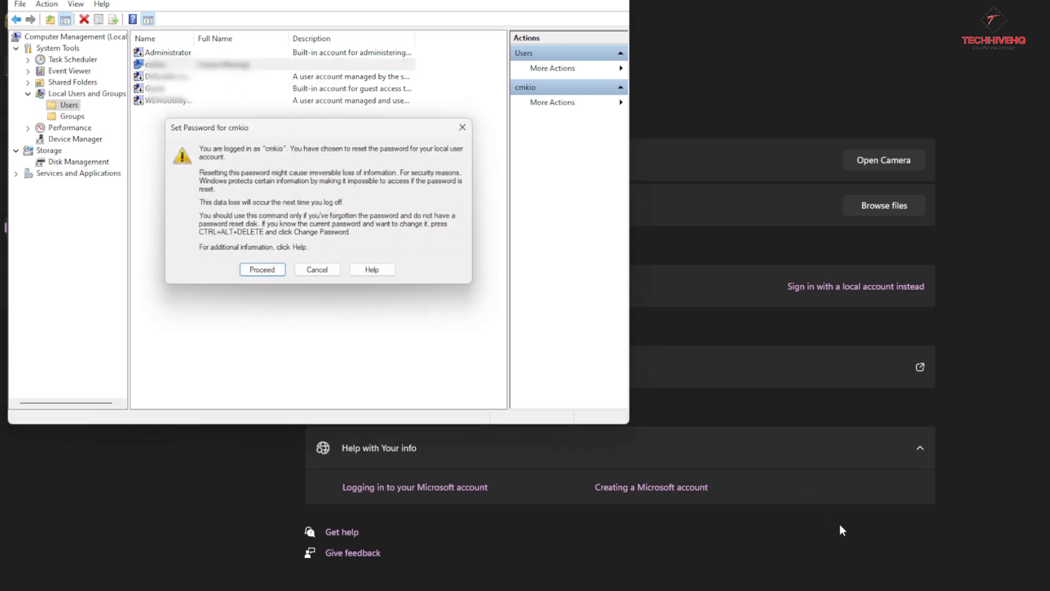
mouse_move(228, 252)
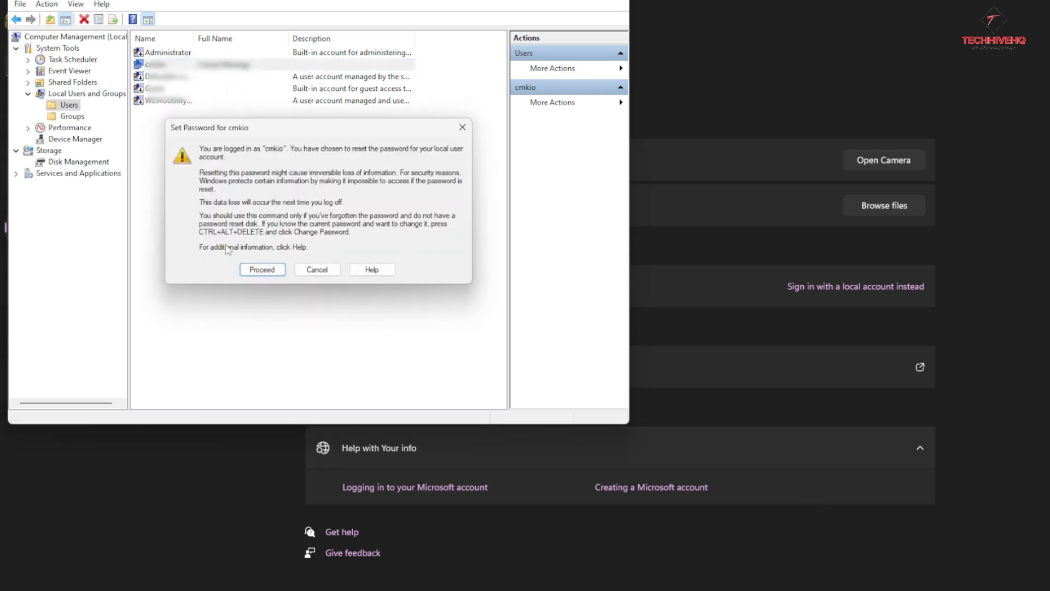
left_click(262, 269)
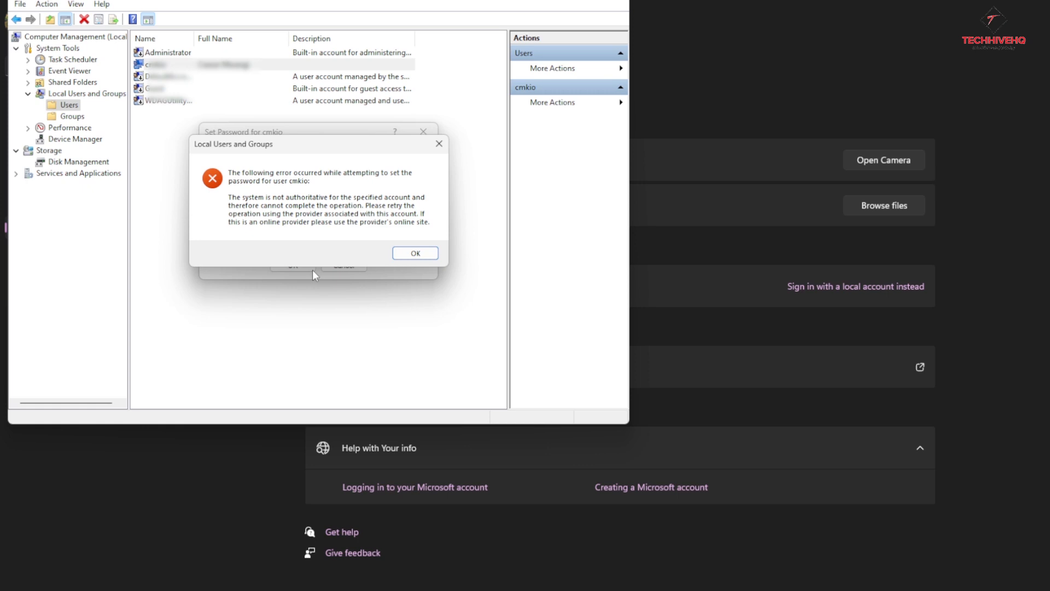
mouse_move(372, 241)
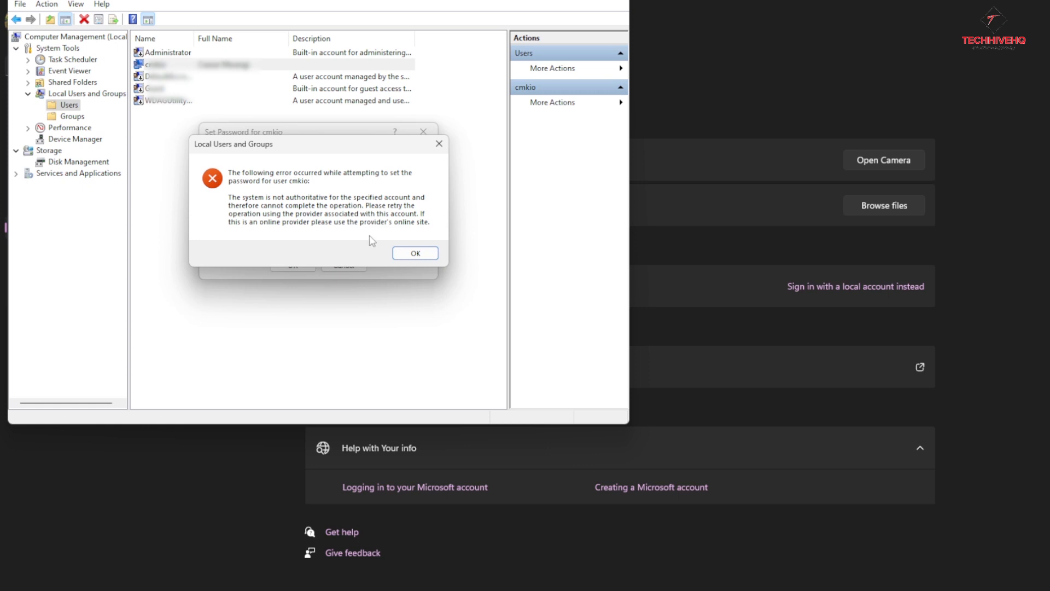
mouse_move(379, 213)
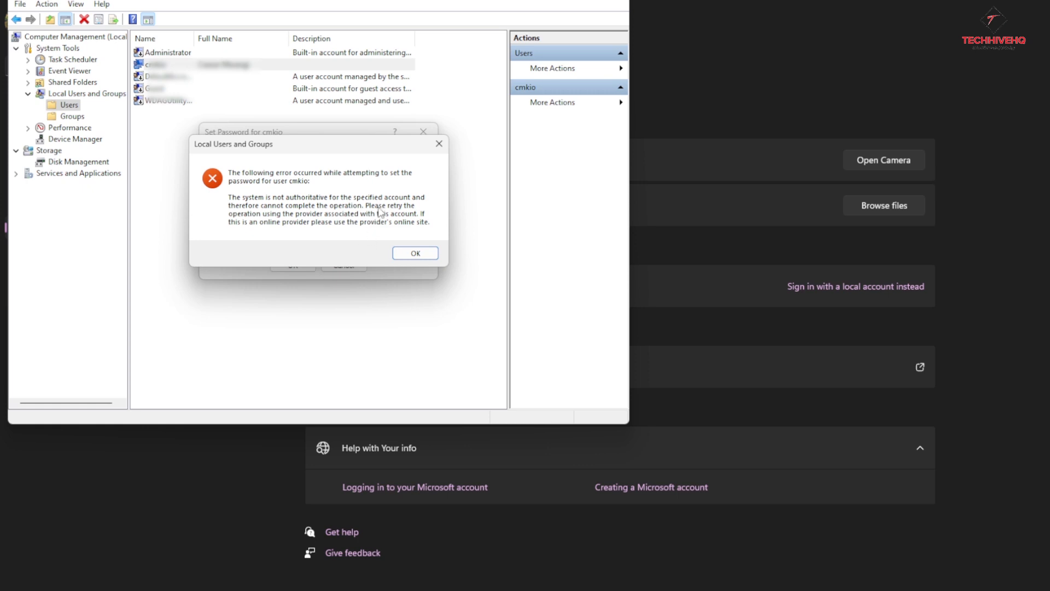
mouse_move(346, 225)
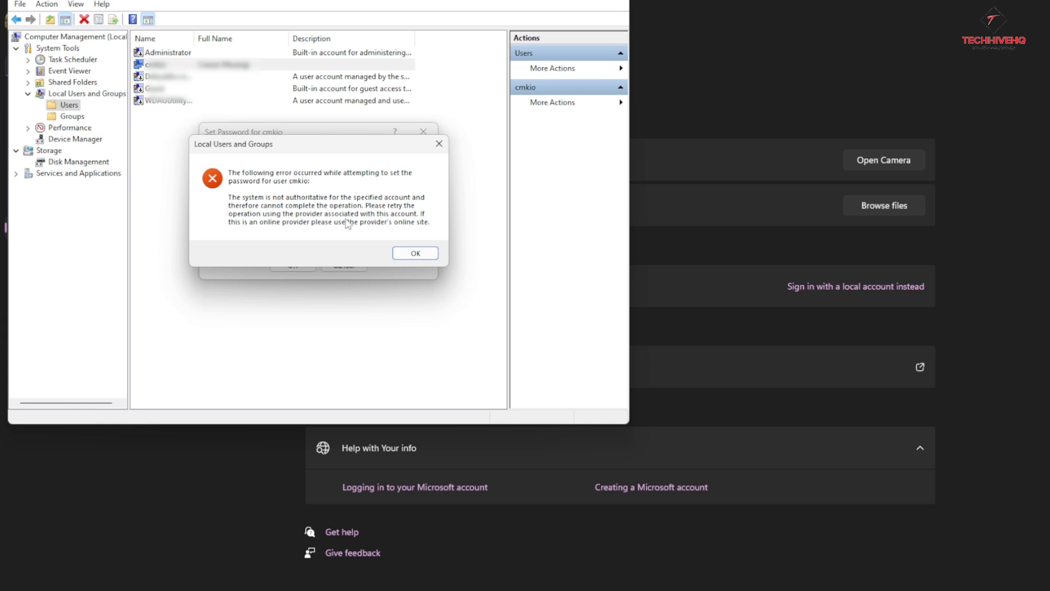
mouse_move(301, 232)
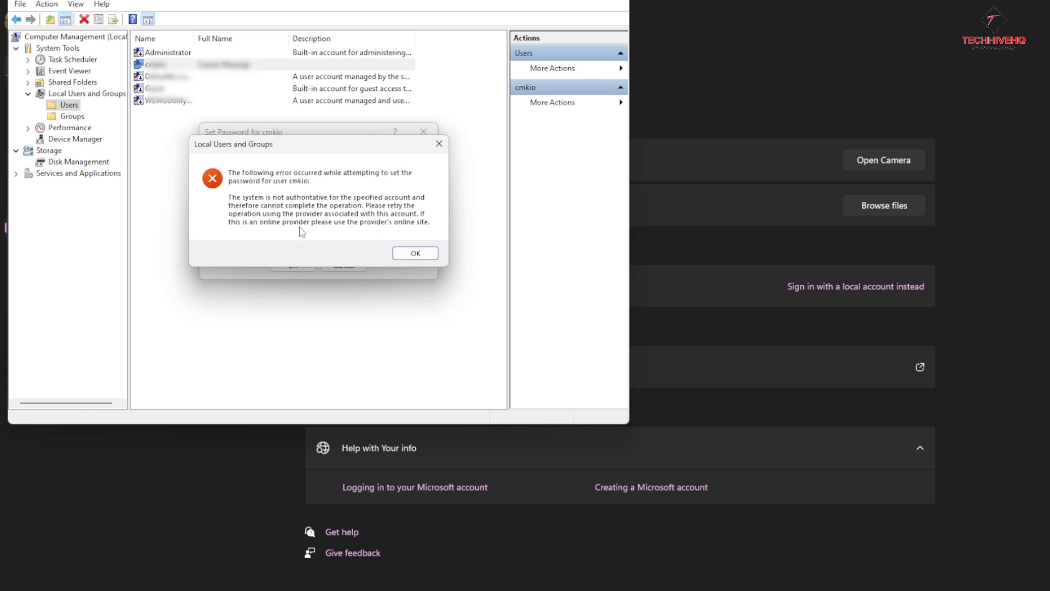
mouse_move(376, 232)
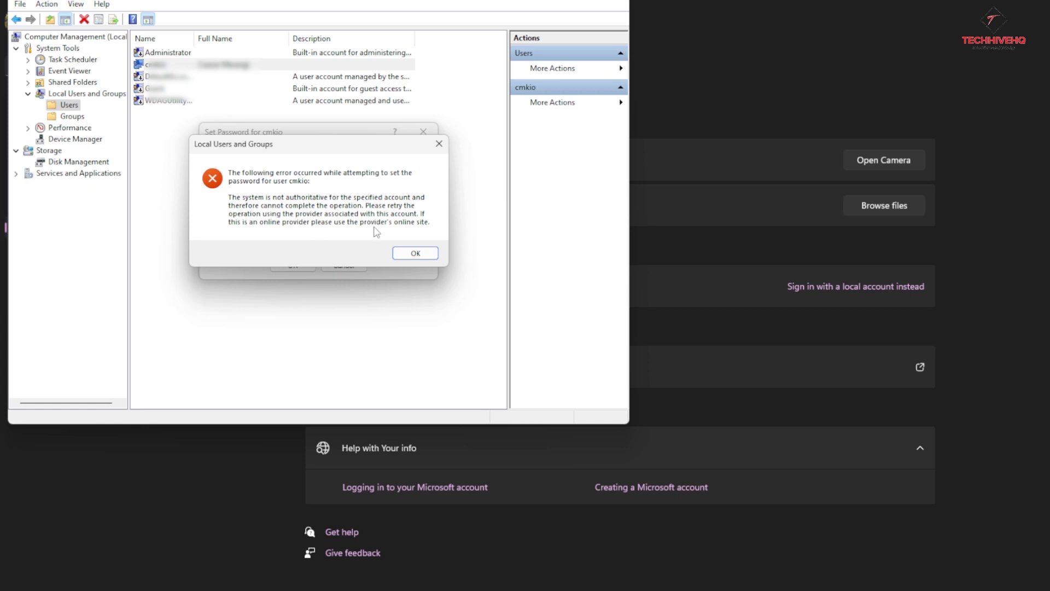
left_click(415, 253)
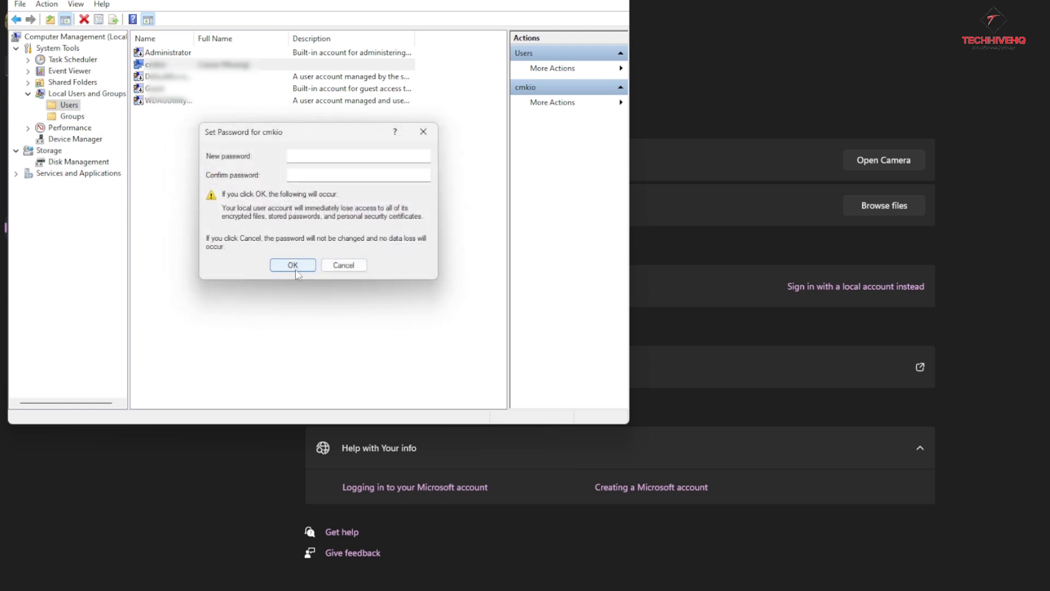
mouse_move(343, 265)
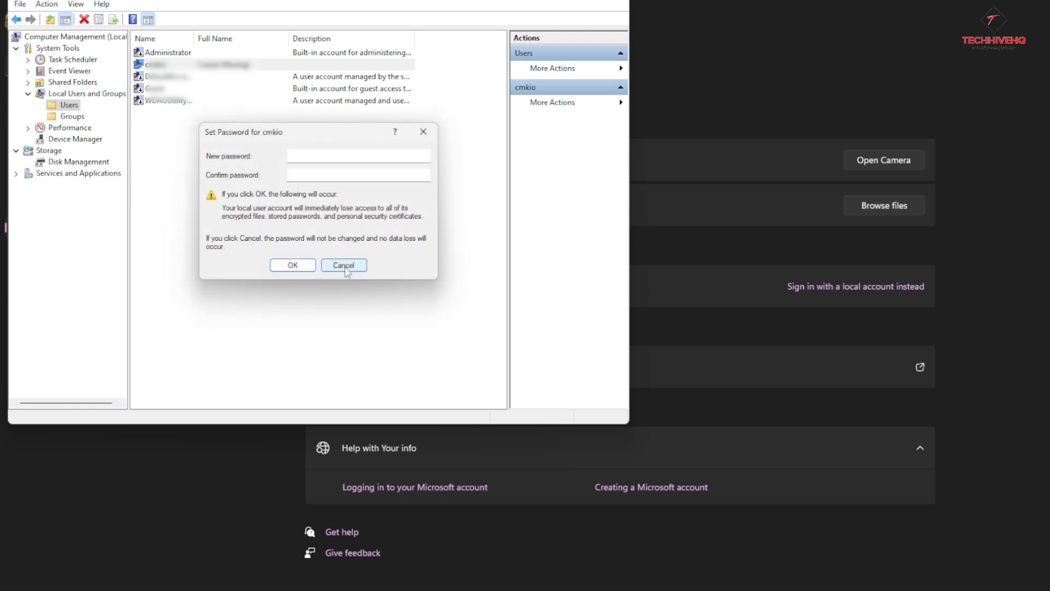
left_click(342, 264)
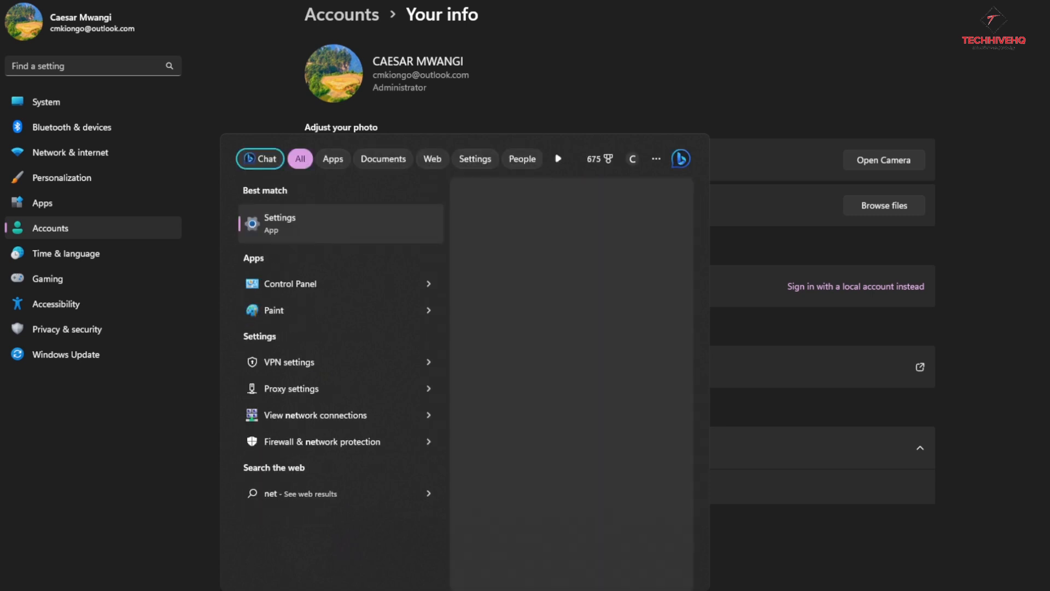
- Search the Start menu for 'netplwiz' and run it as administrator to show User Accounts
left_click(339, 223)
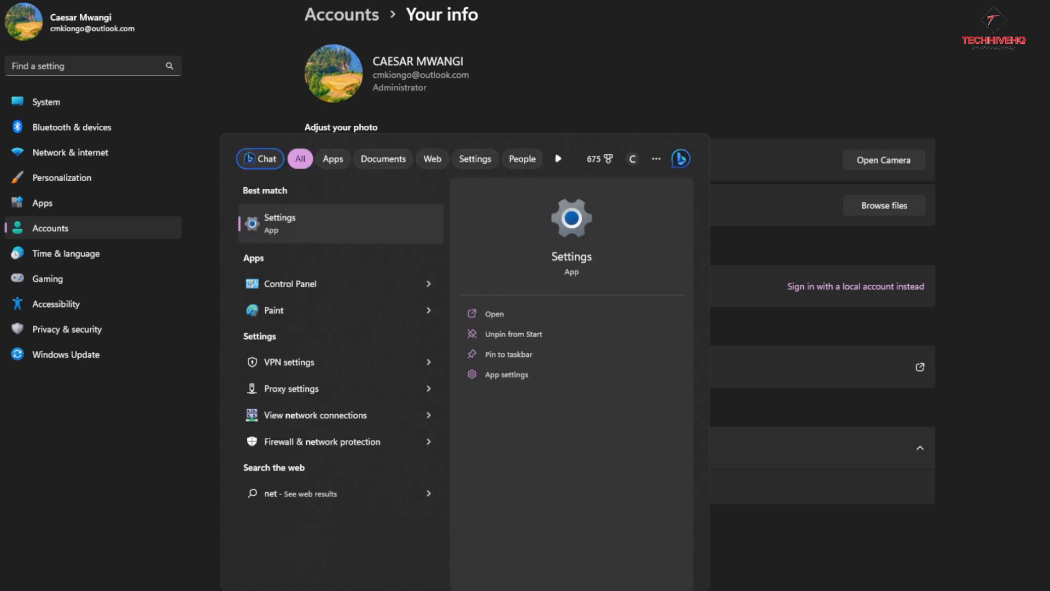
type("p")
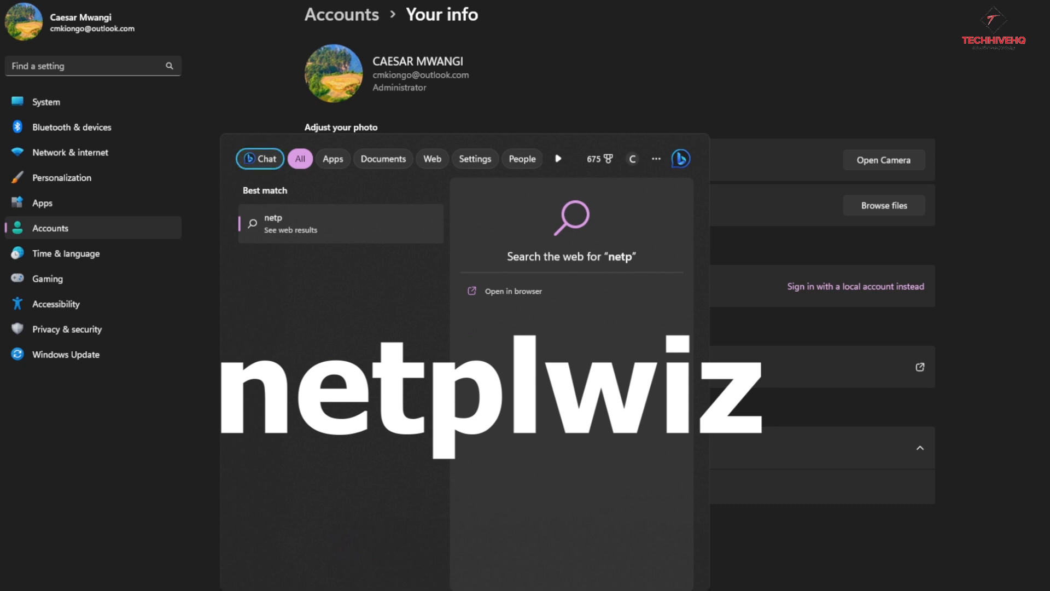
type("lwiz")
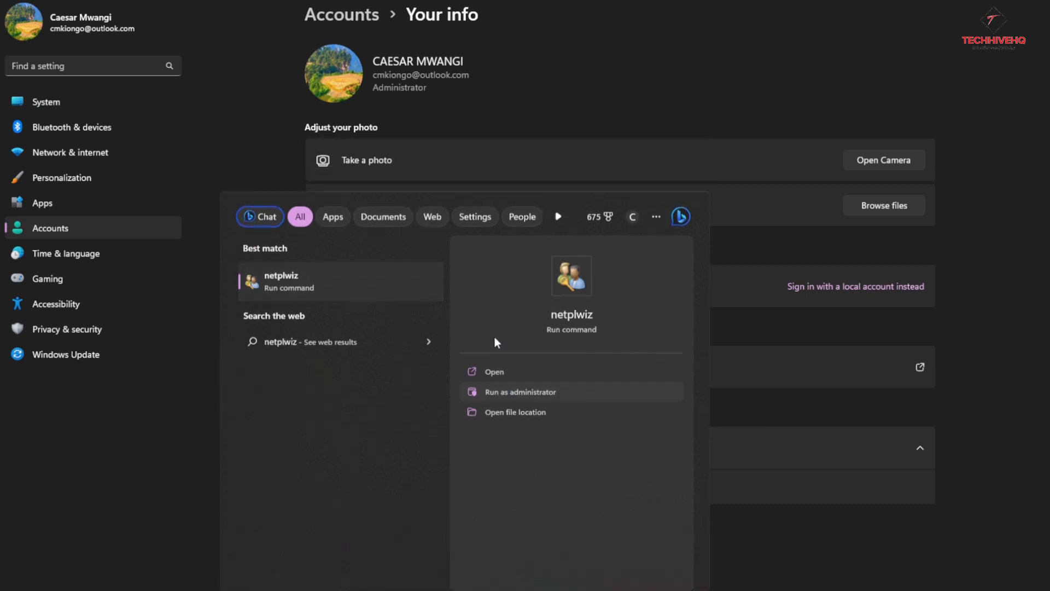
left_click(494, 370)
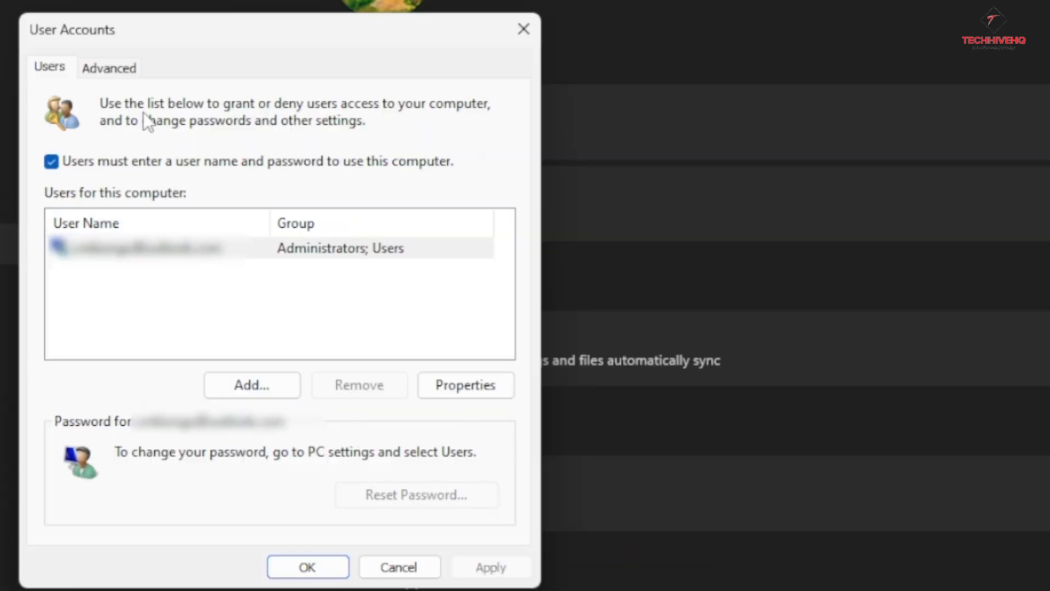
- Turn off 'Users must enter a user name and password', apply it and confirm automatic sign-in
left_click(180, 248)
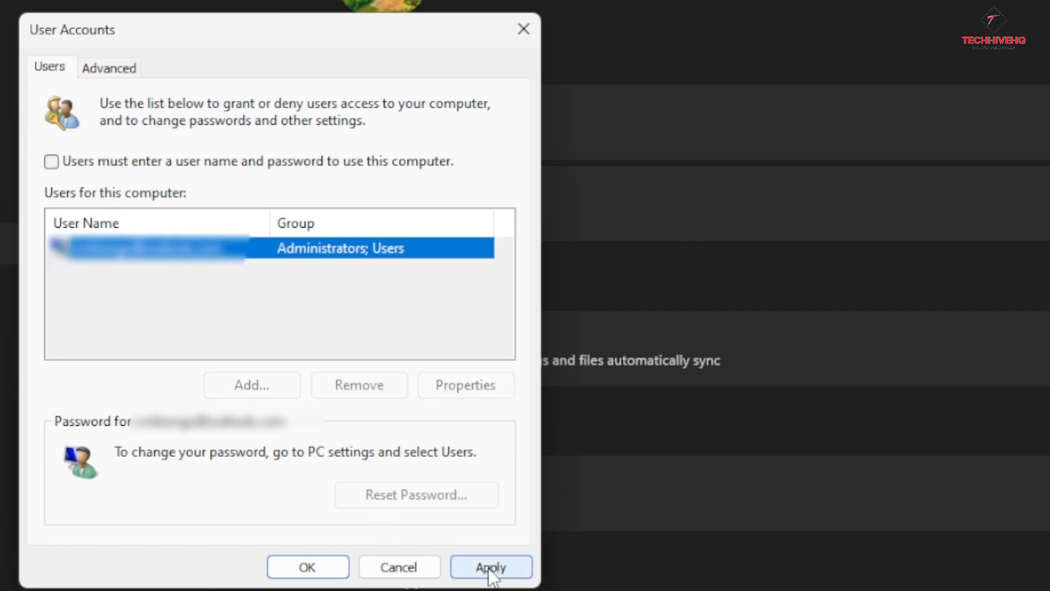
left_click(490, 566)
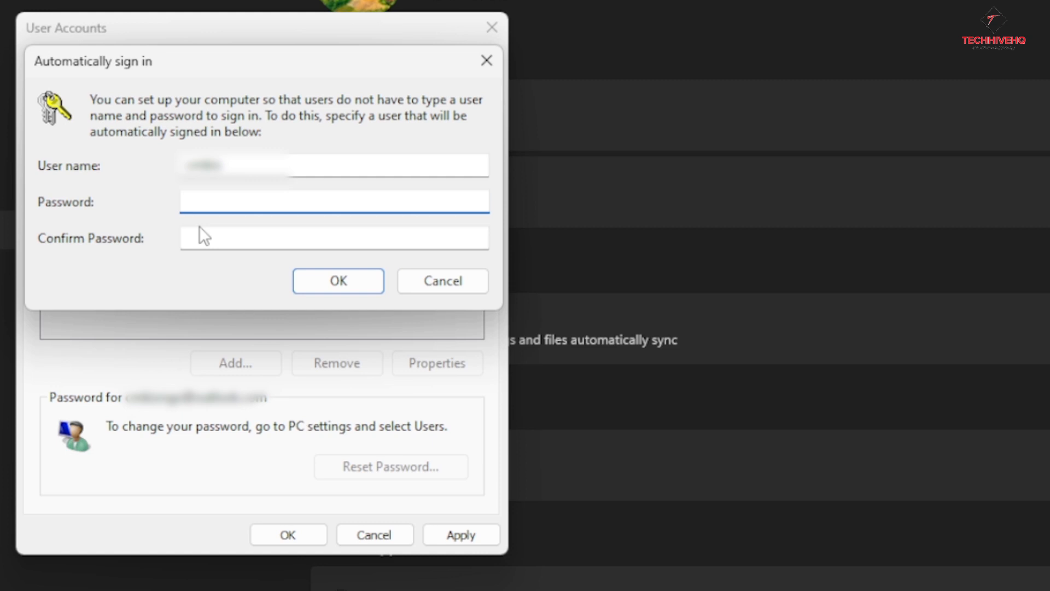
left_click(338, 281)
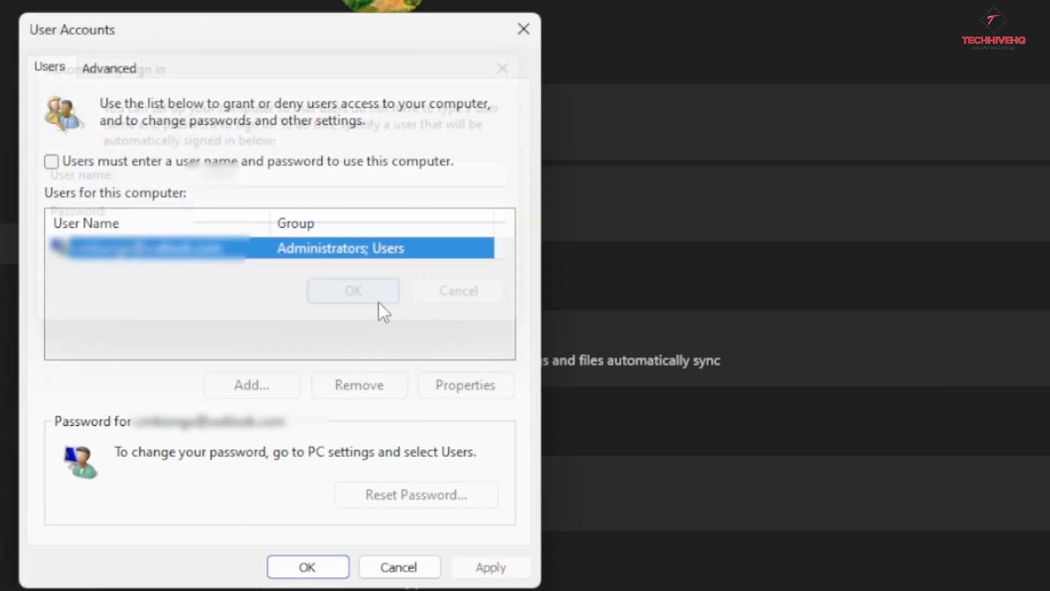